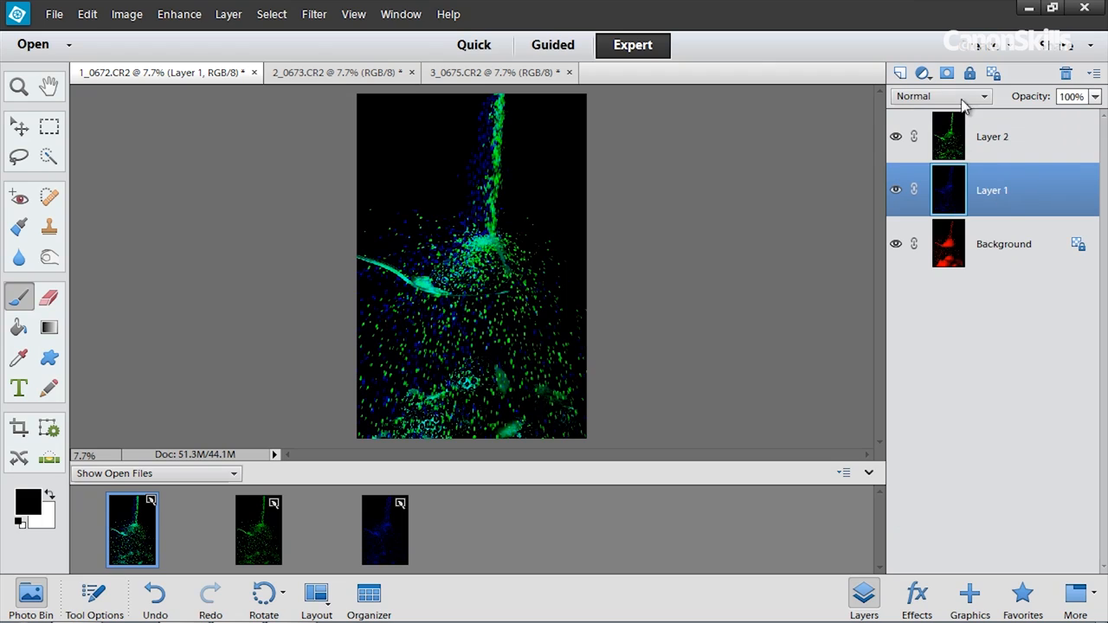
- Set Layer 1's blend mode to Lighten so the blue sugar combines with the red and green layers
click(939, 96)
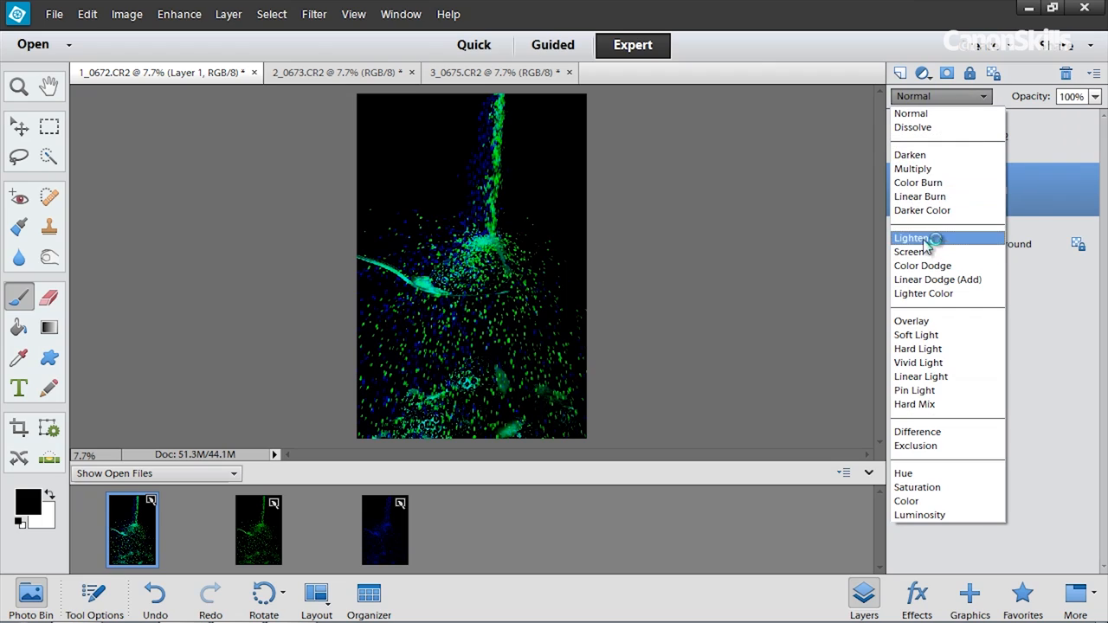
click(911, 238)
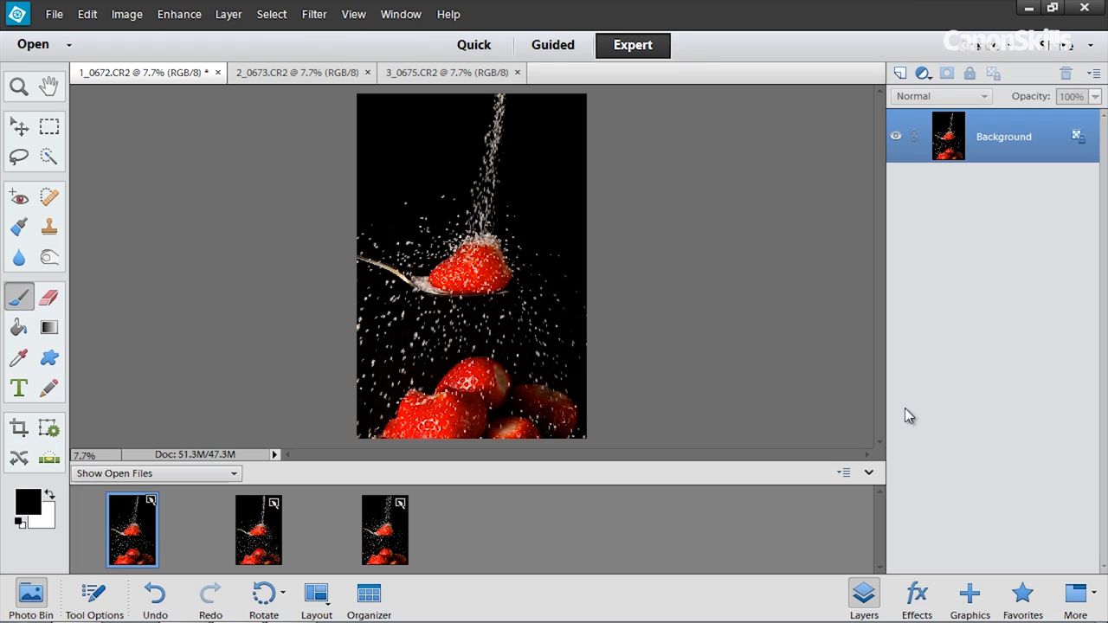
- Add a pure red (255, 0, 0) Solid Color fill in Multiply mode, then show the second photo
click(924, 73)
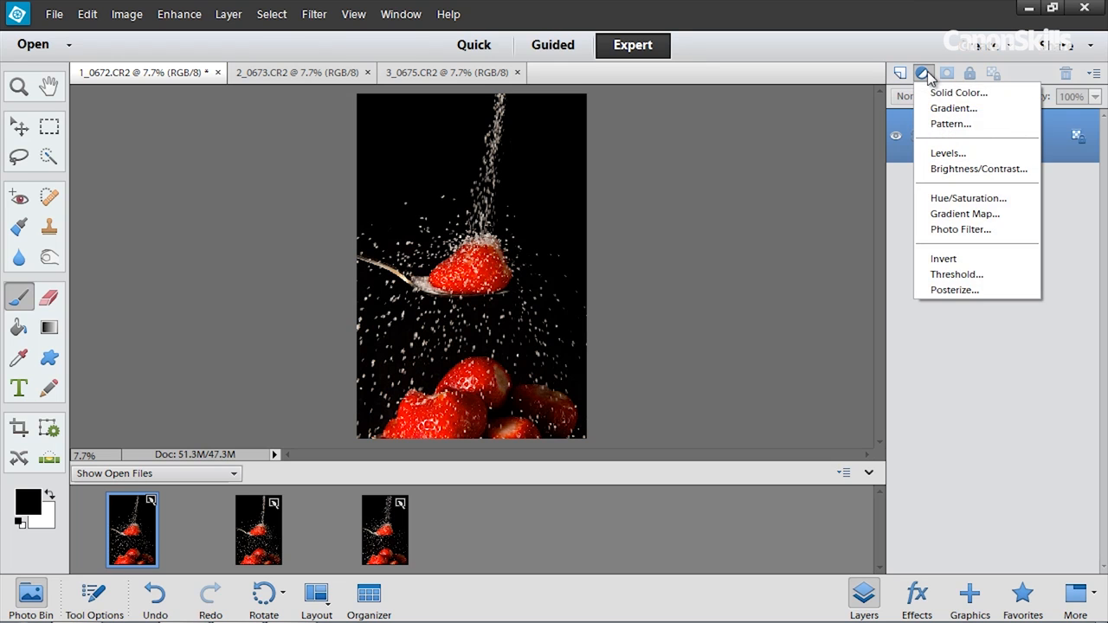
click(958, 93)
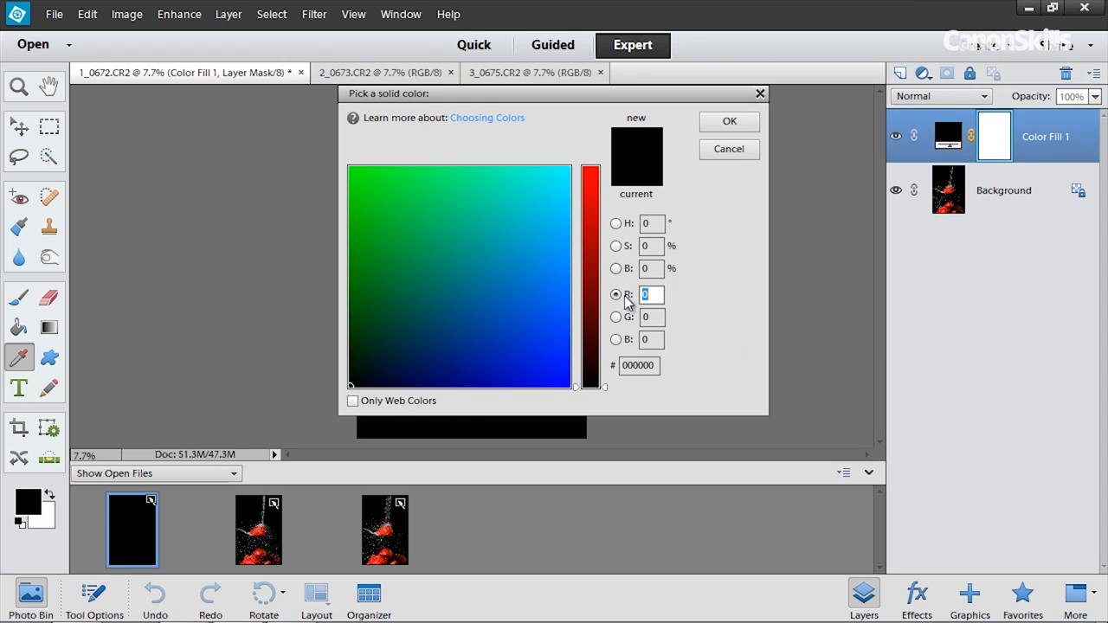
text(255)
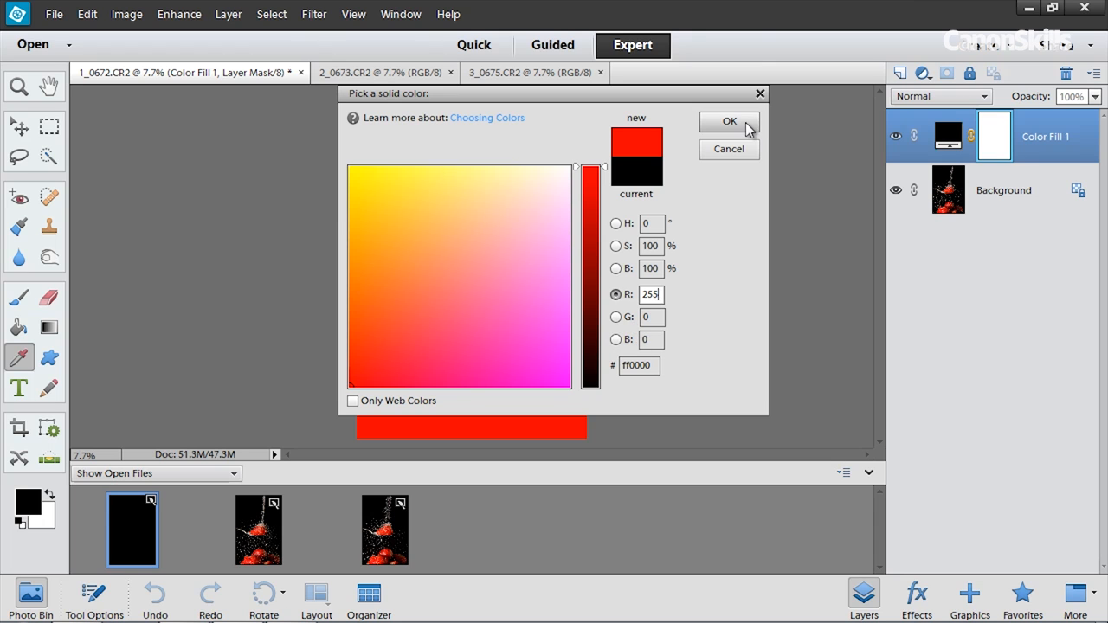
click(728, 121)
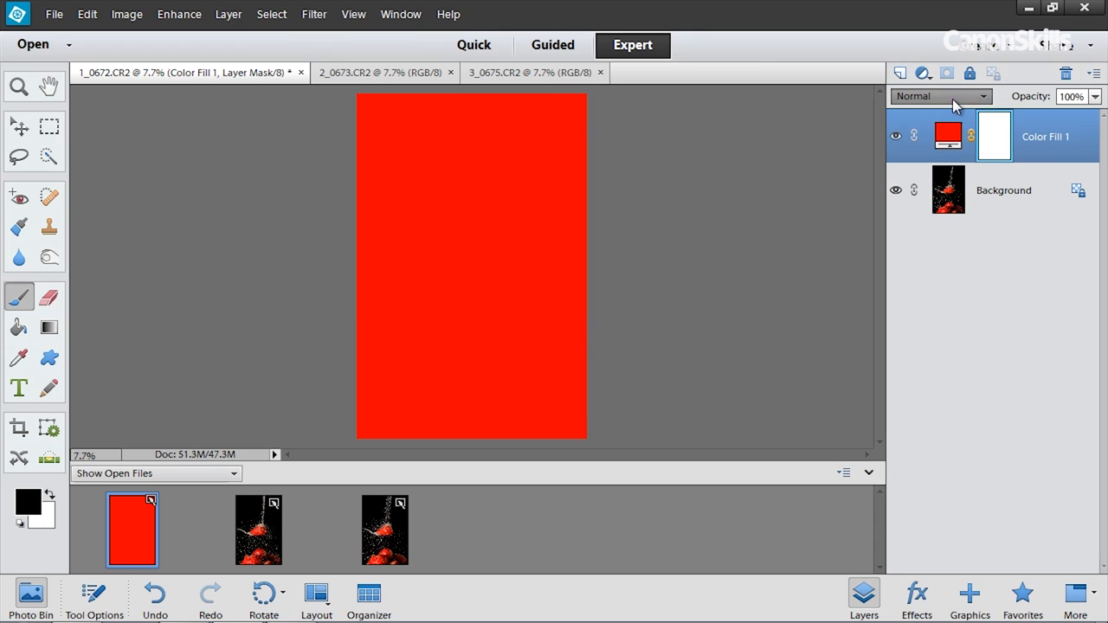
click(940, 96)
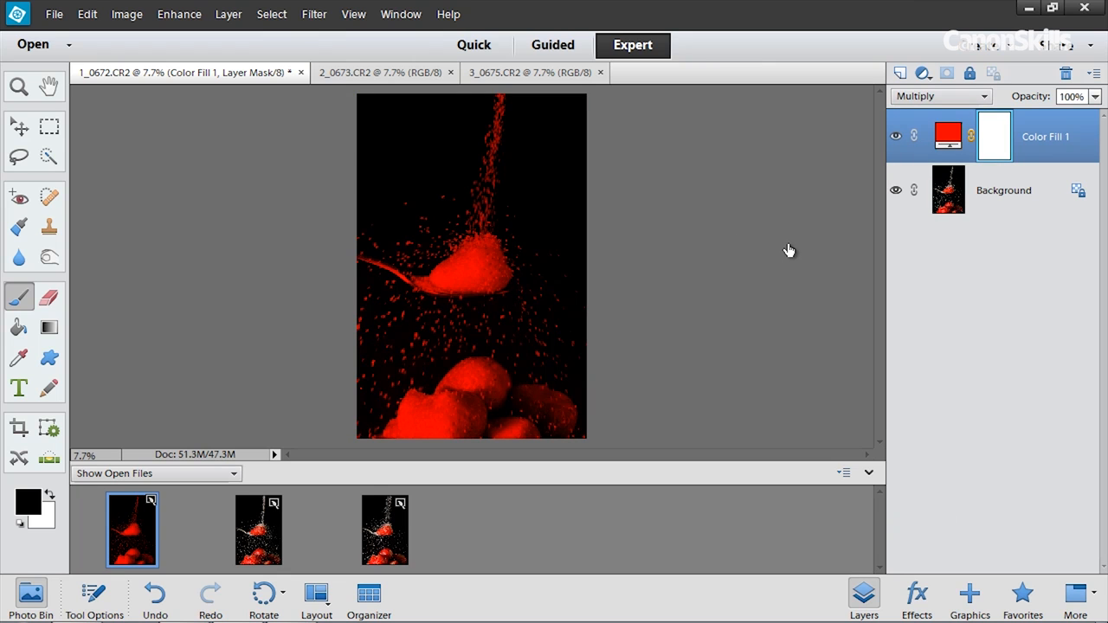
click(228, 13)
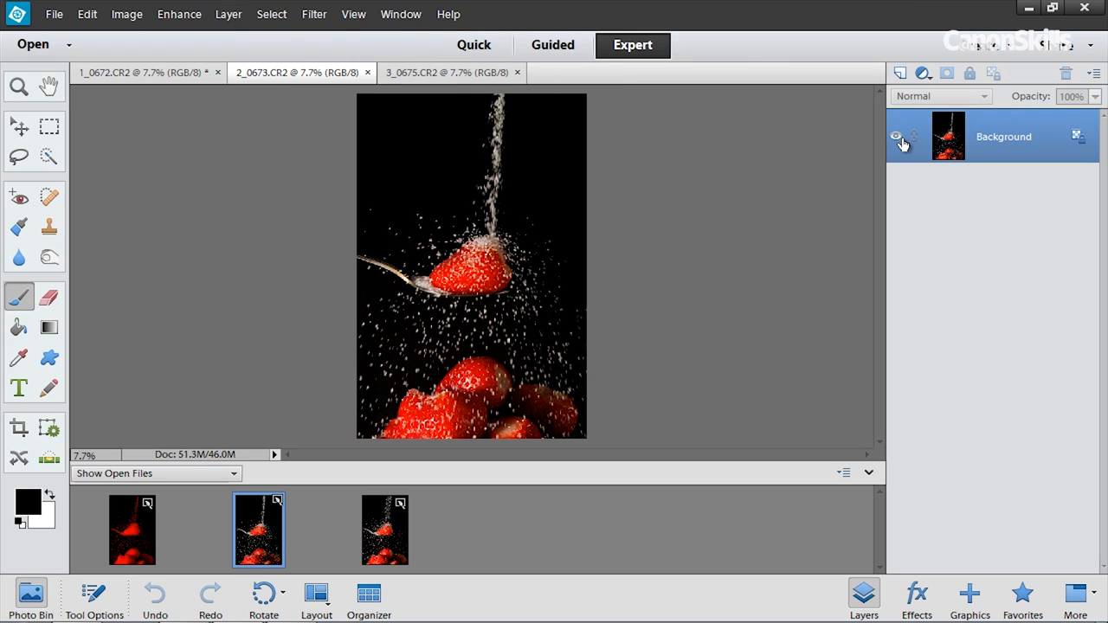
- Add a pure green (0, 255, 0) Solid Color fill in Multiply mode and flatten the image
click(923, 72)
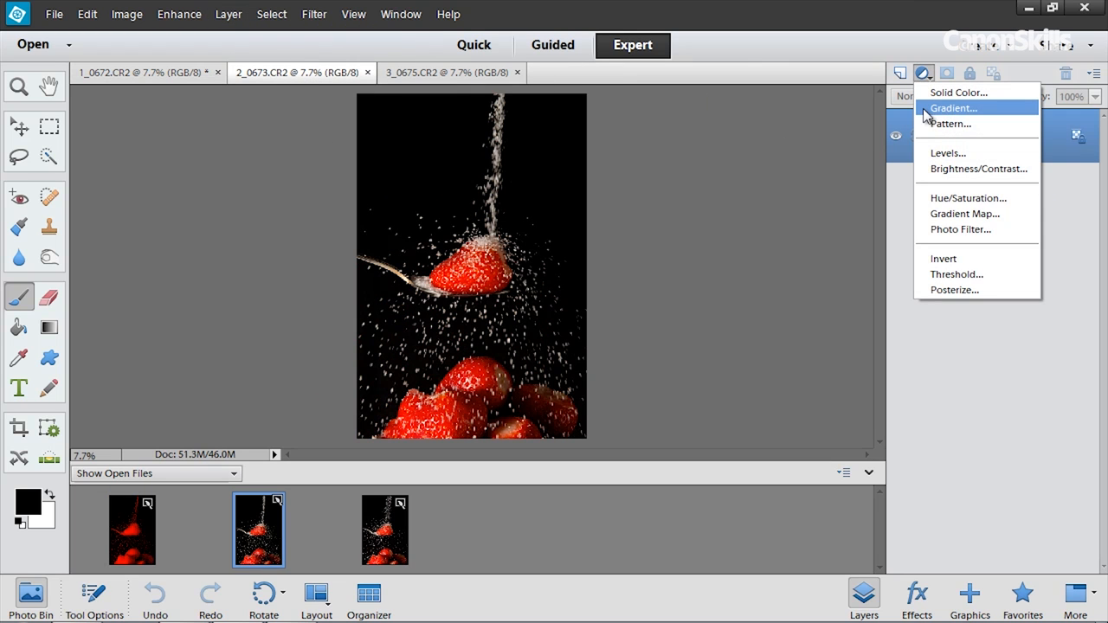
click(957, 92)
text(255)
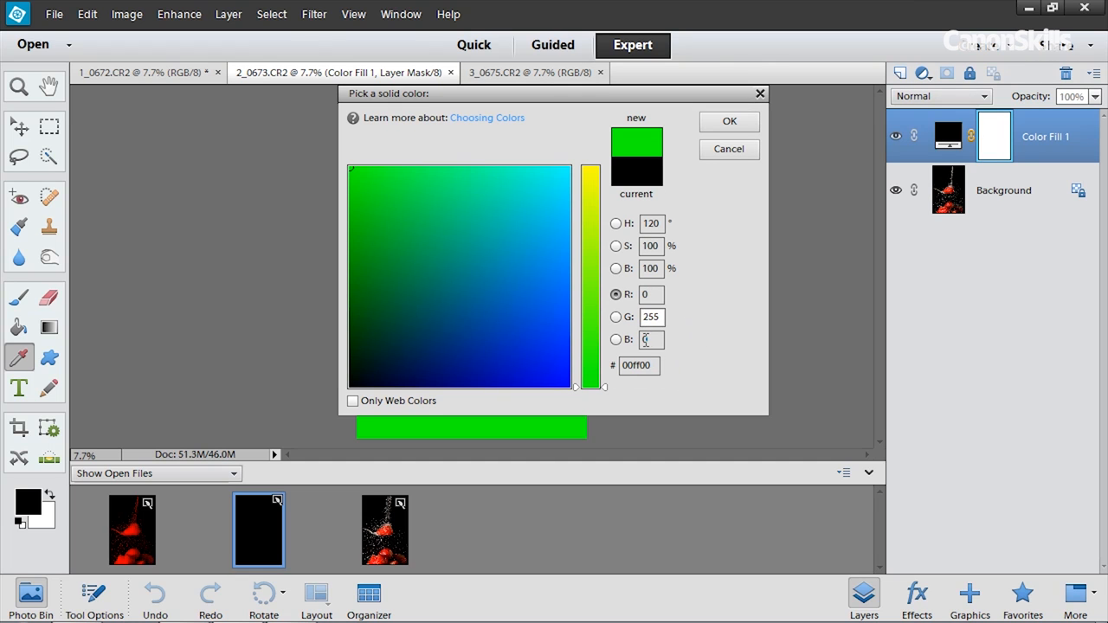
click(728, 121)
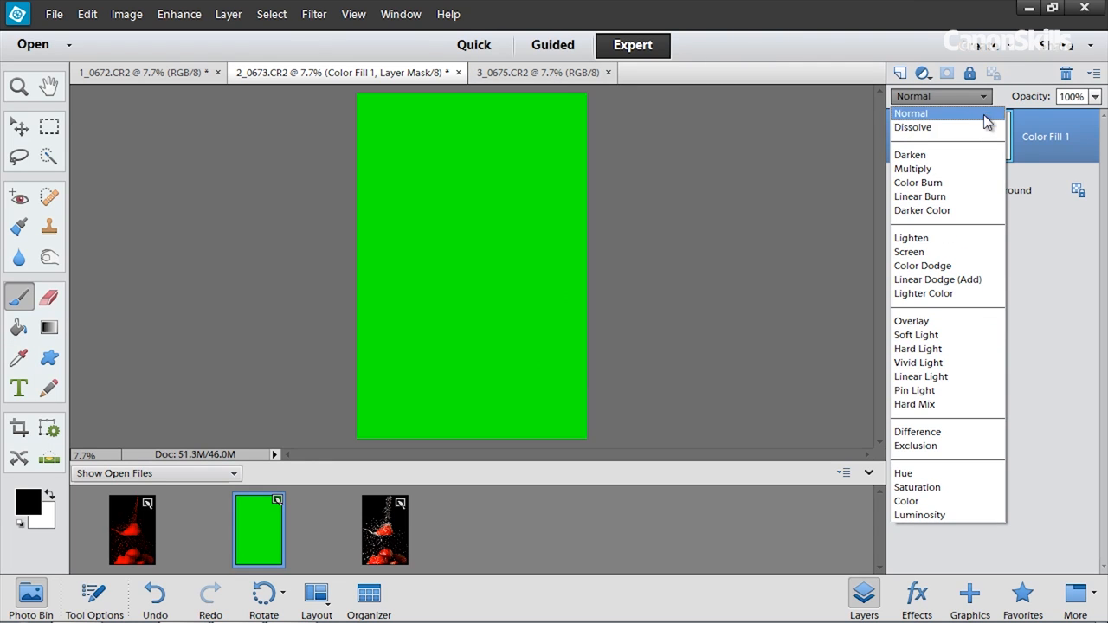
click(912, 168)
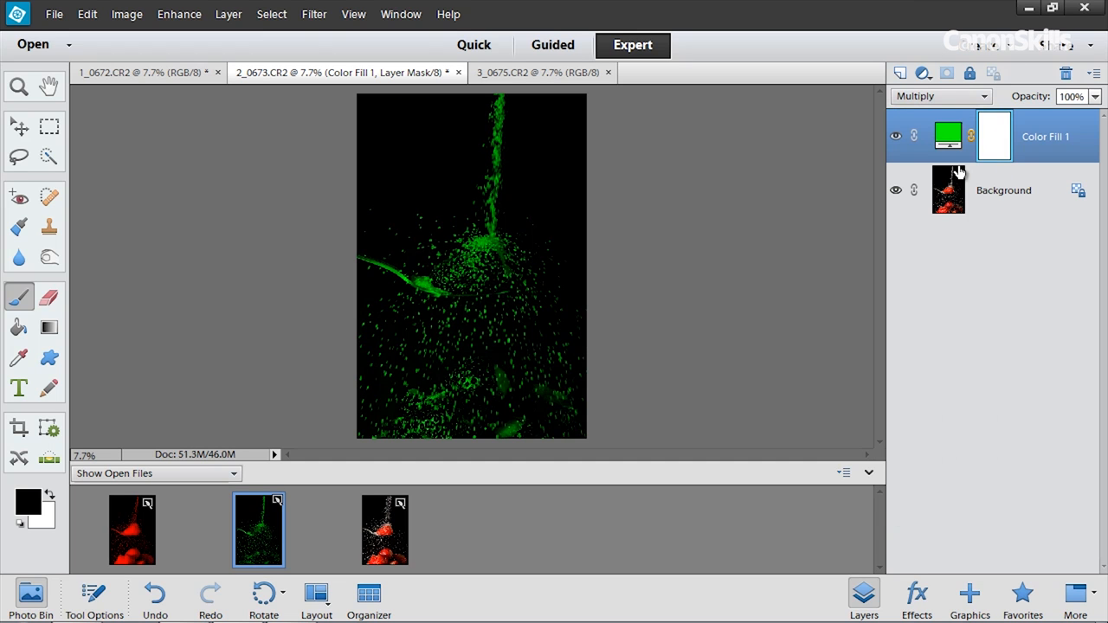
mouse_move(1088, 117)
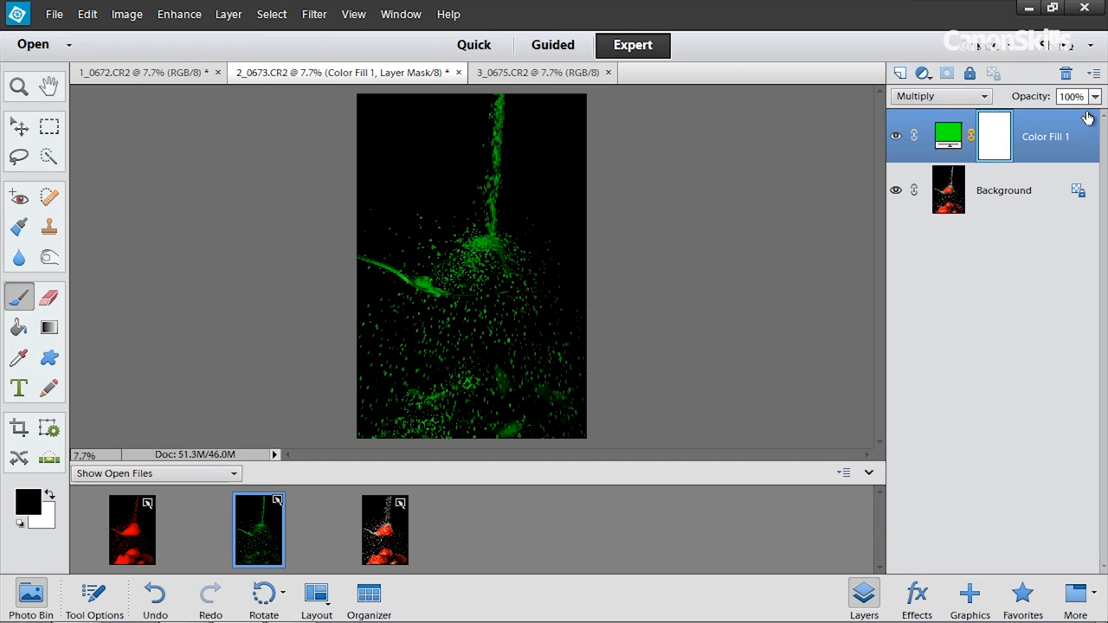
click(229, 14)
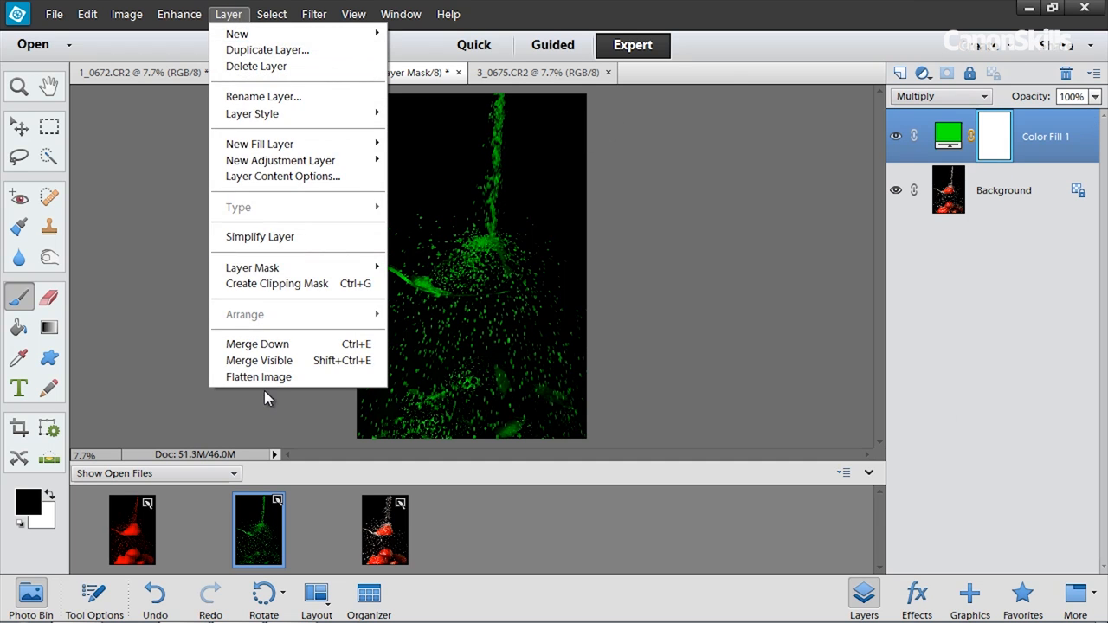
click(258, 377)
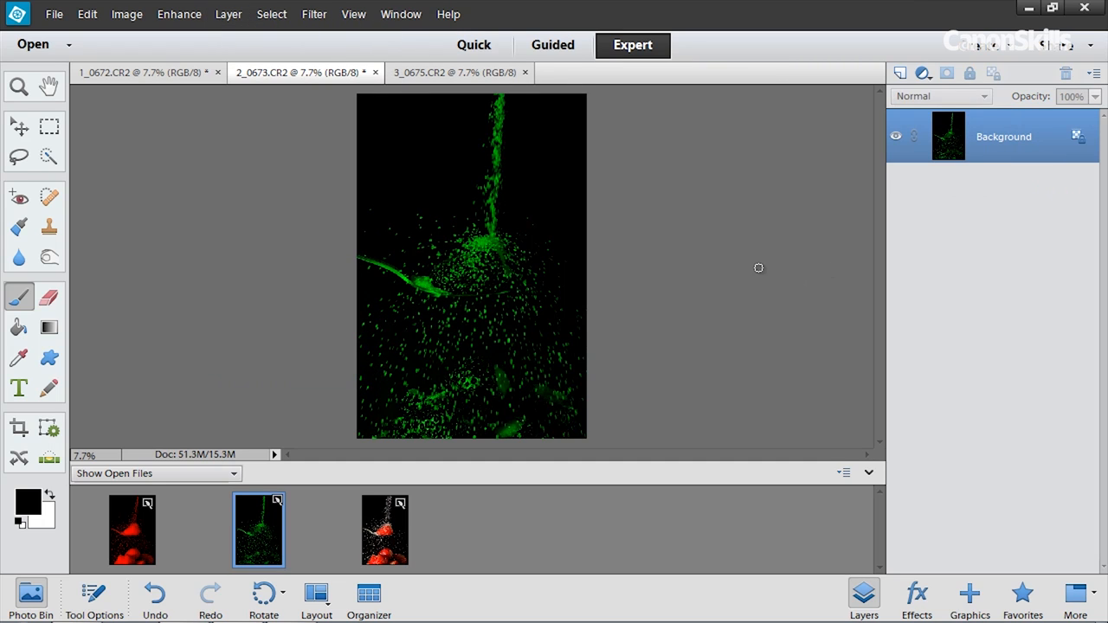
mouse_move(757, 262)
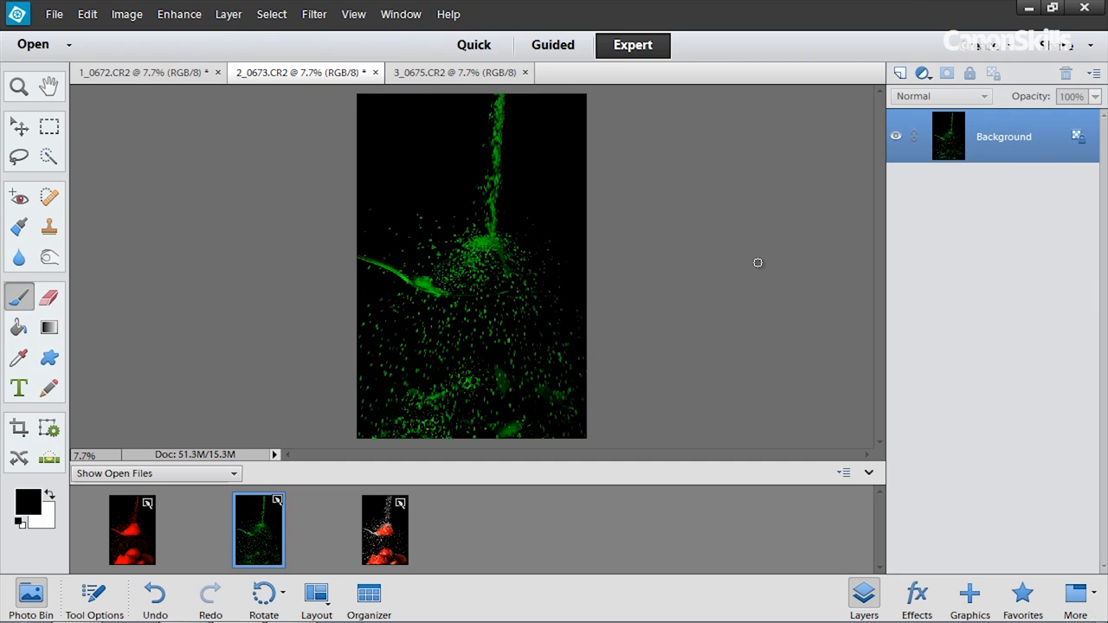
- Switch to the blue-tinted third strawberry photo
click(384, 530)
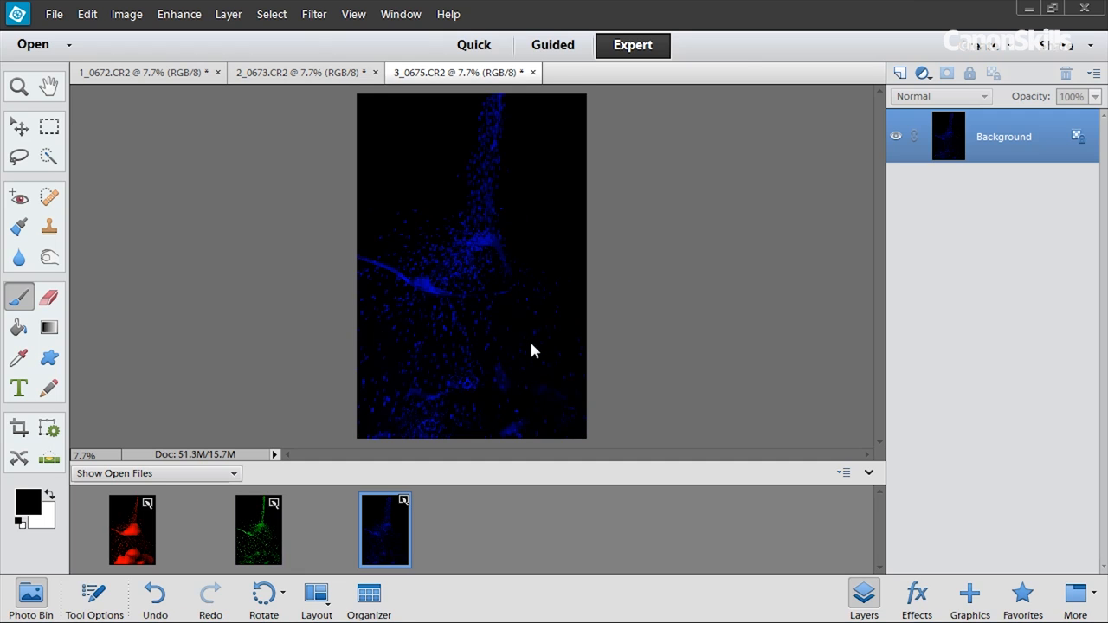
mouse_move(324, 511)
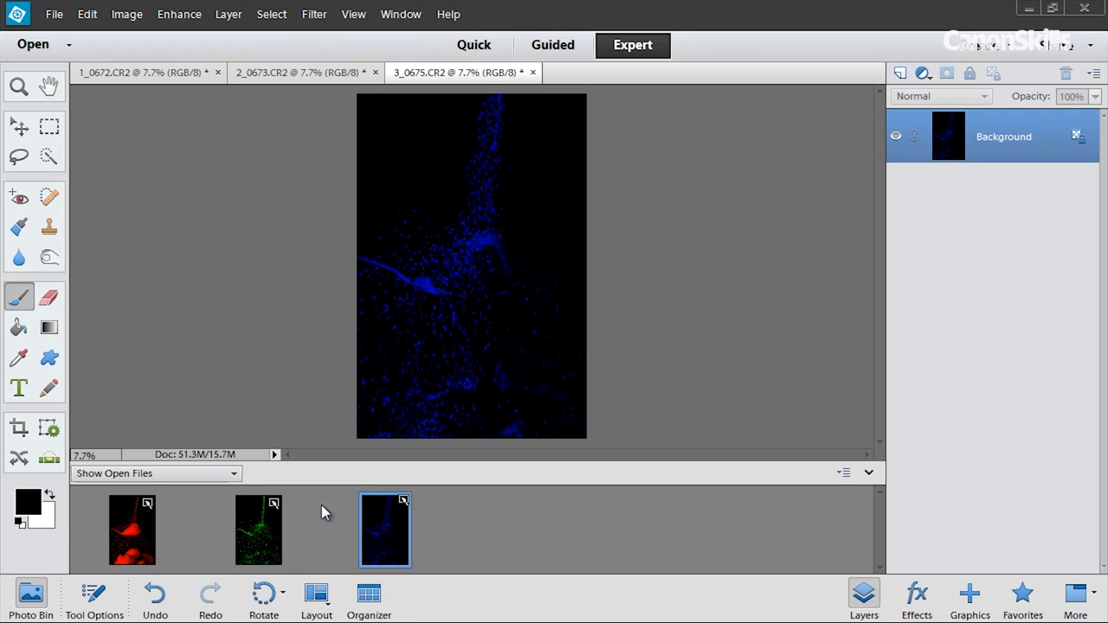
mouse_move(177, 552)
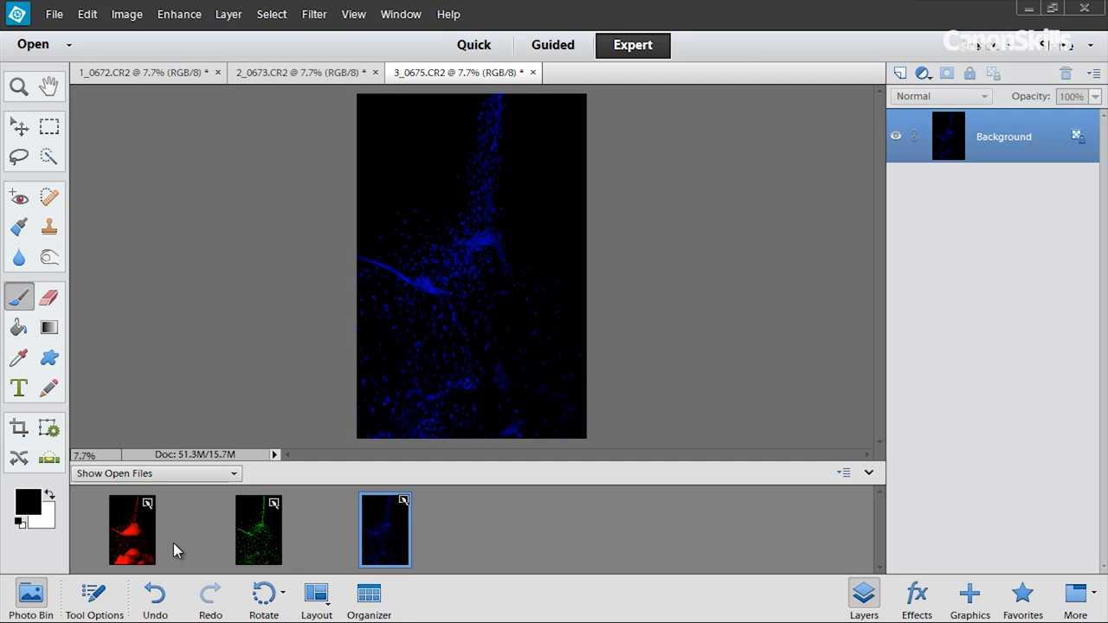
mouse_move(430, 535)
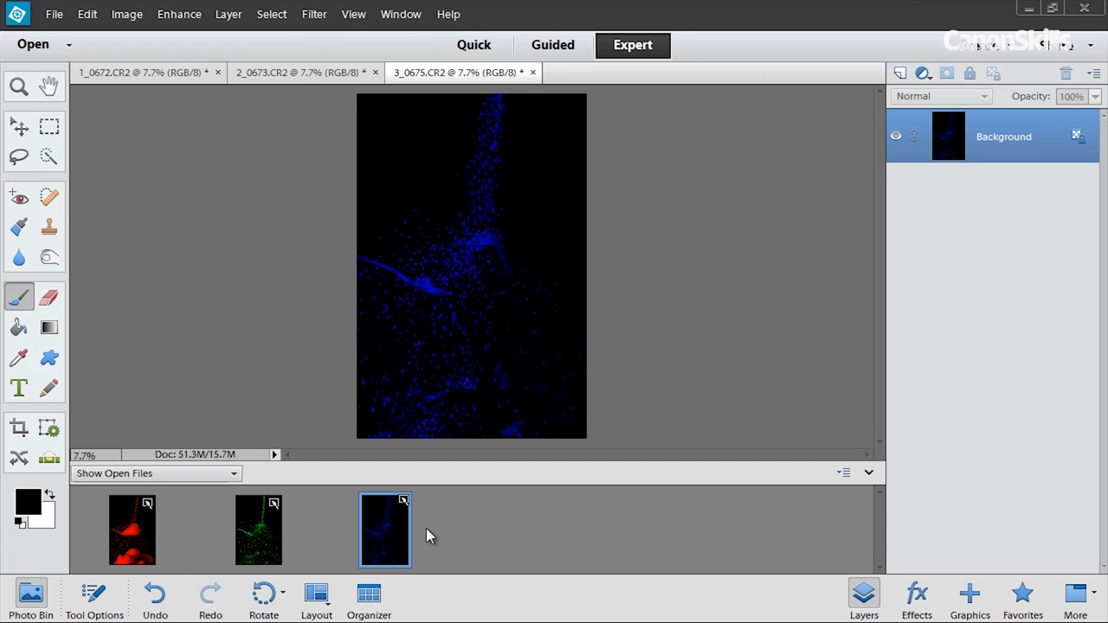
mouse_move(425, 540)
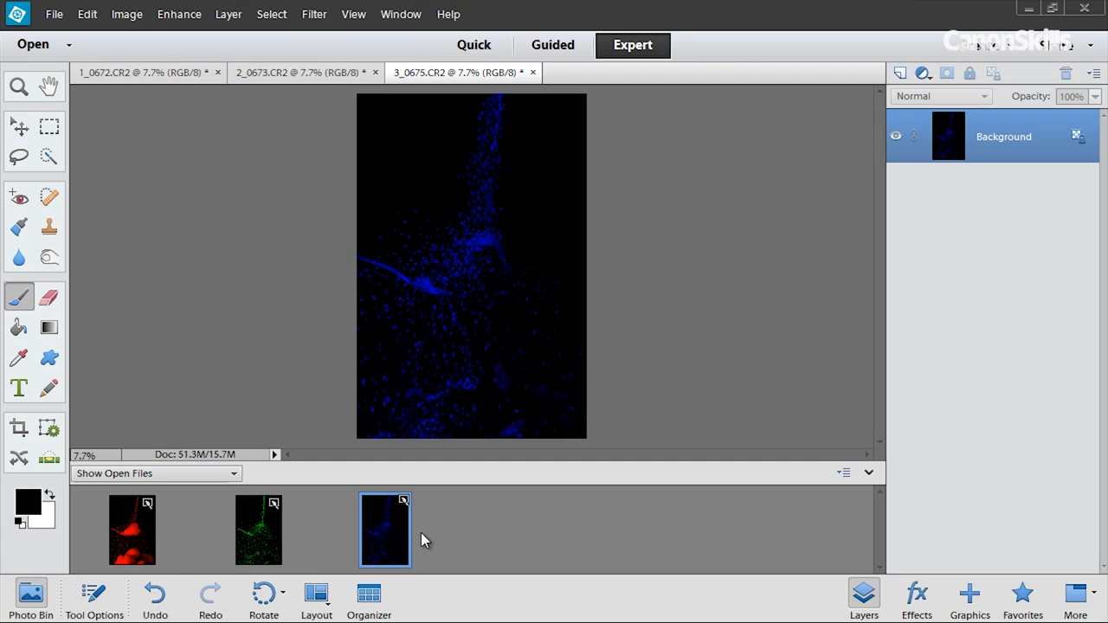
mouse_move(1028, 302)
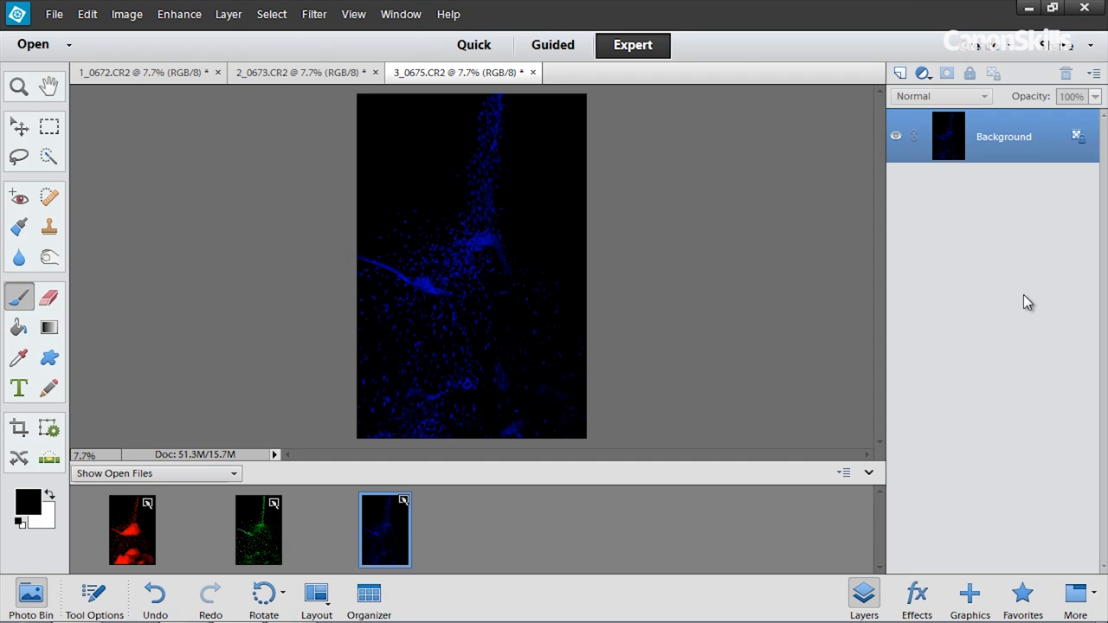
mouse_move(789, 387)
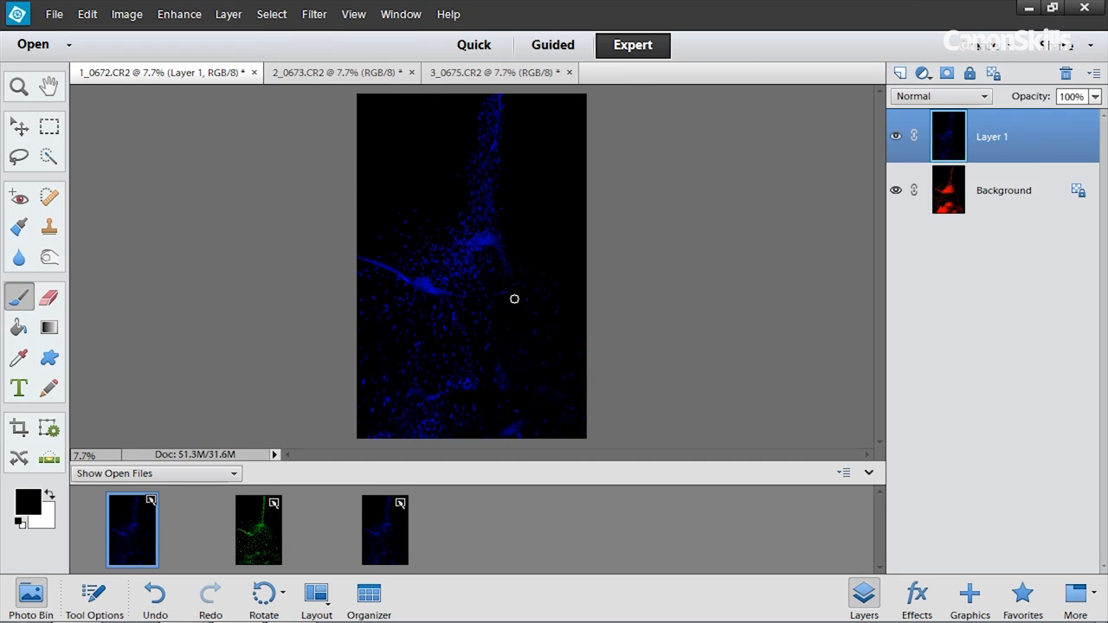
- Add the green image as Layer 2 and set both green and blue layers to Lighten
click(338, 72)
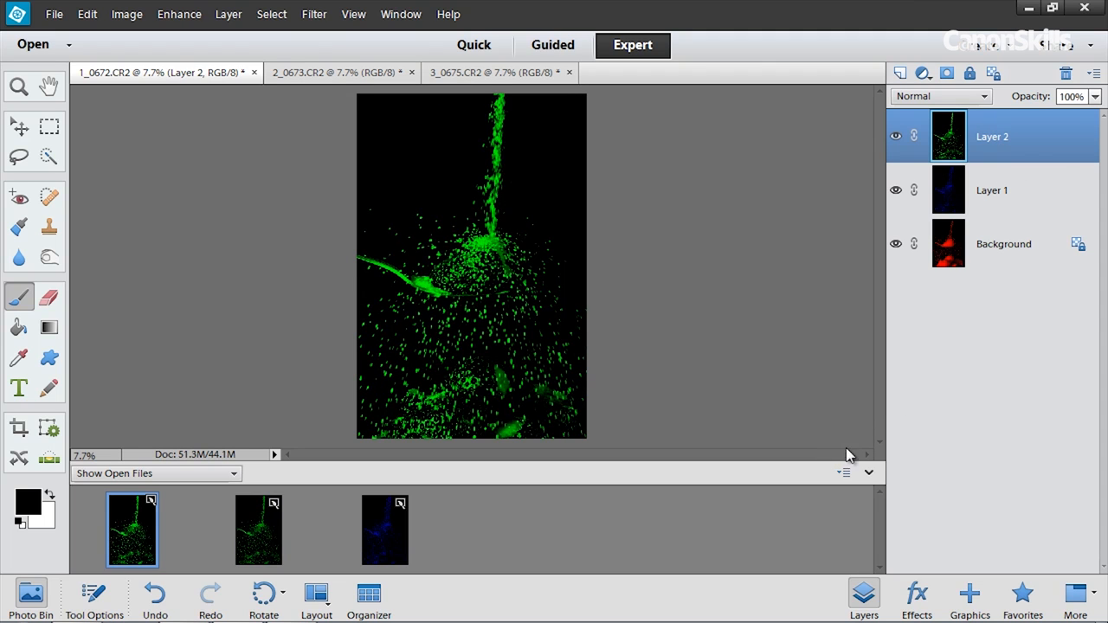
click(939, 96)
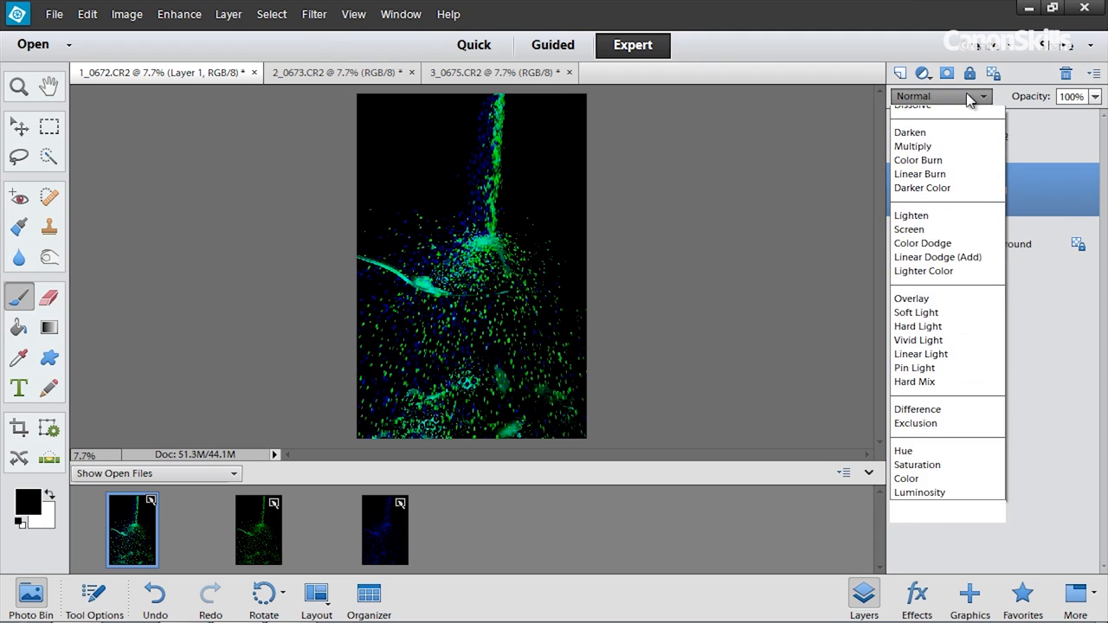
click(910, 215)
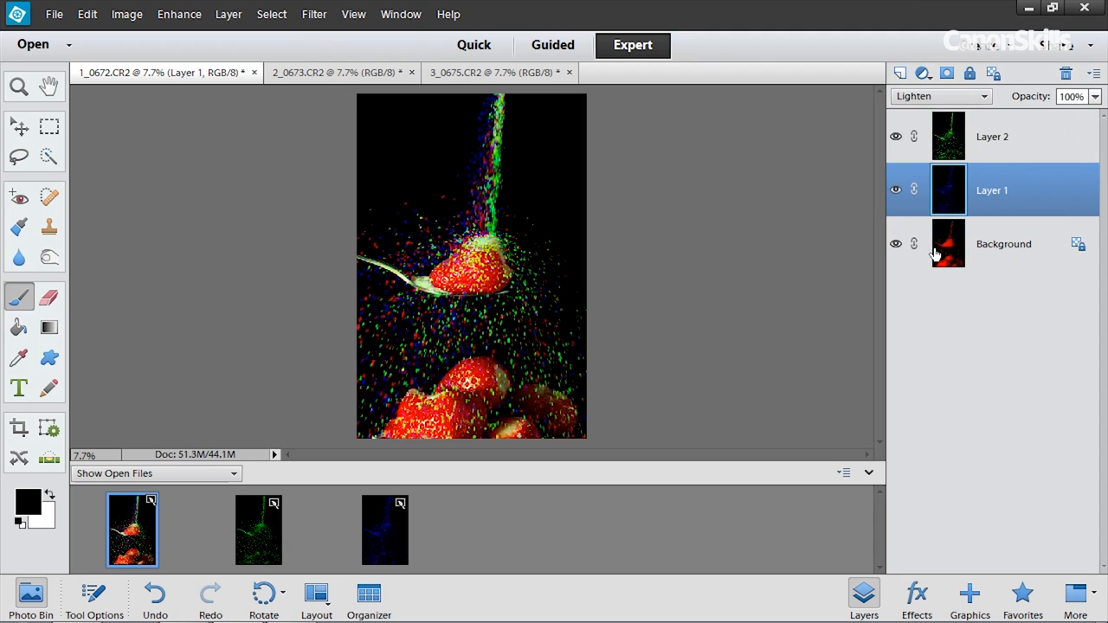